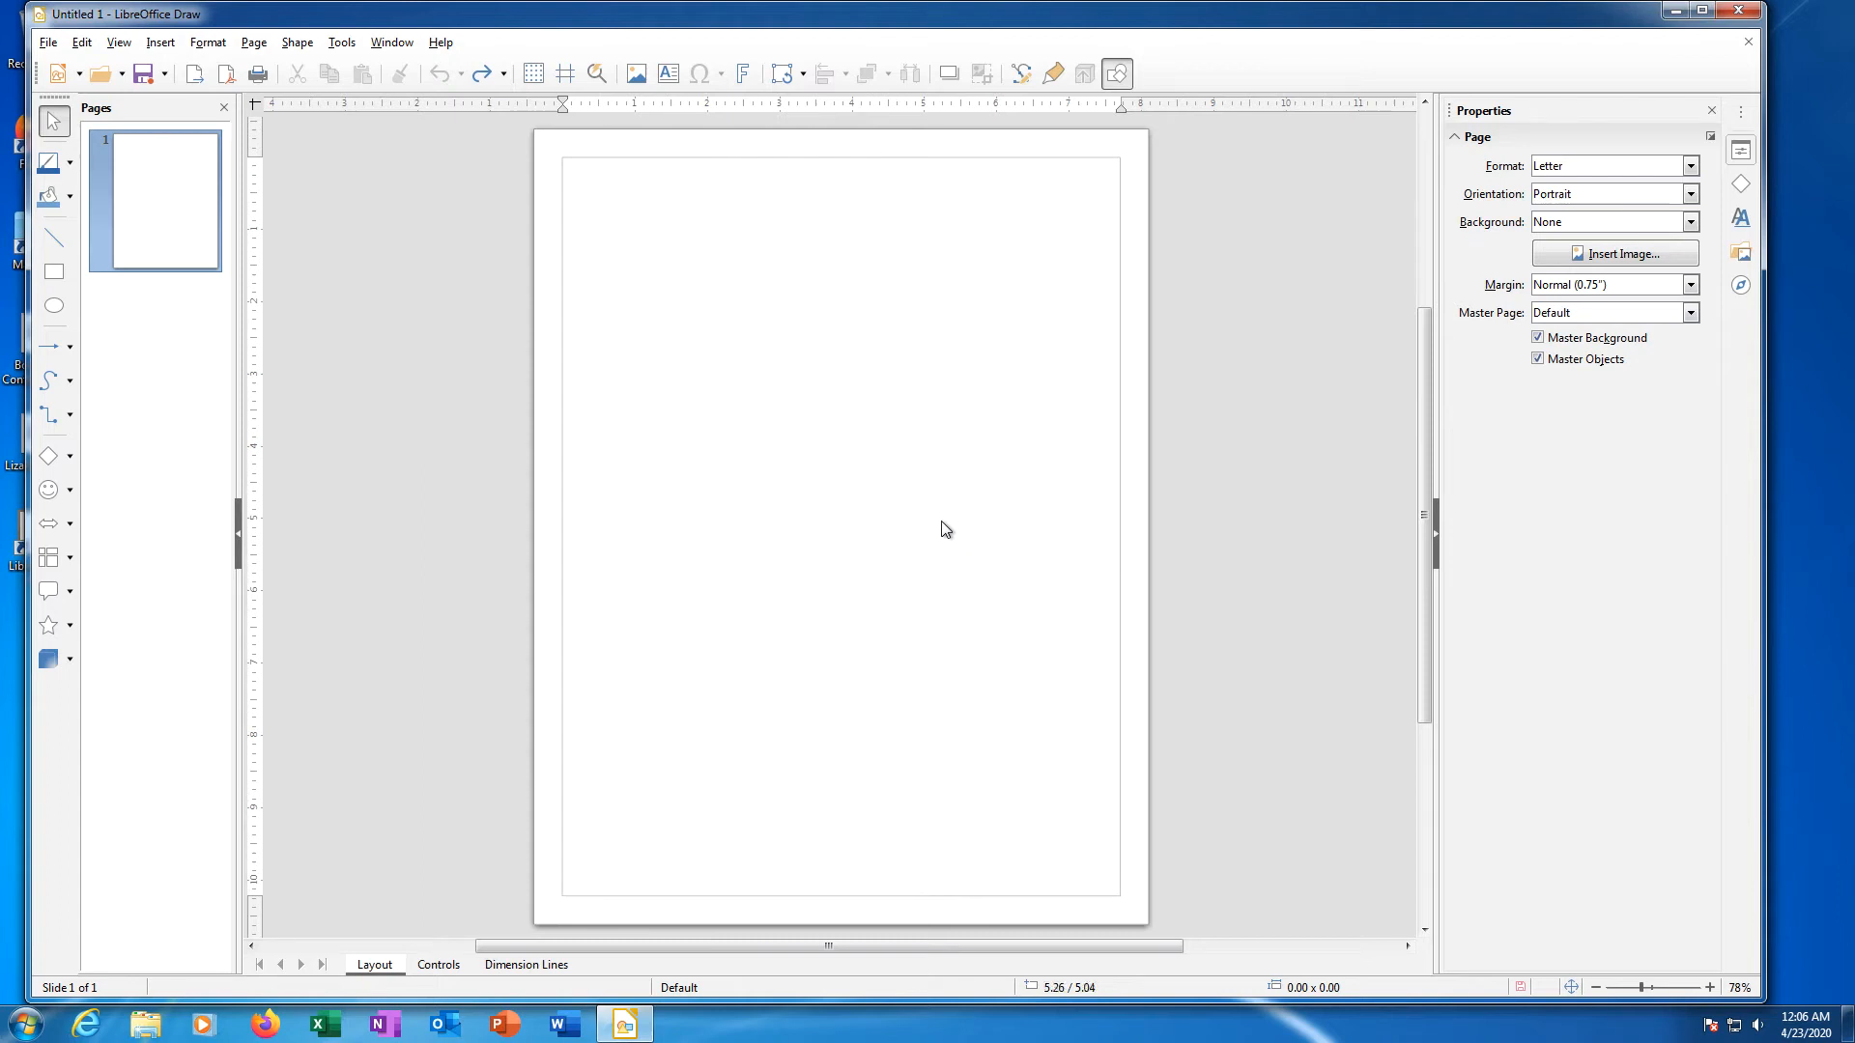
{"action": "mouse_move", "coordinate": [939, 526]}
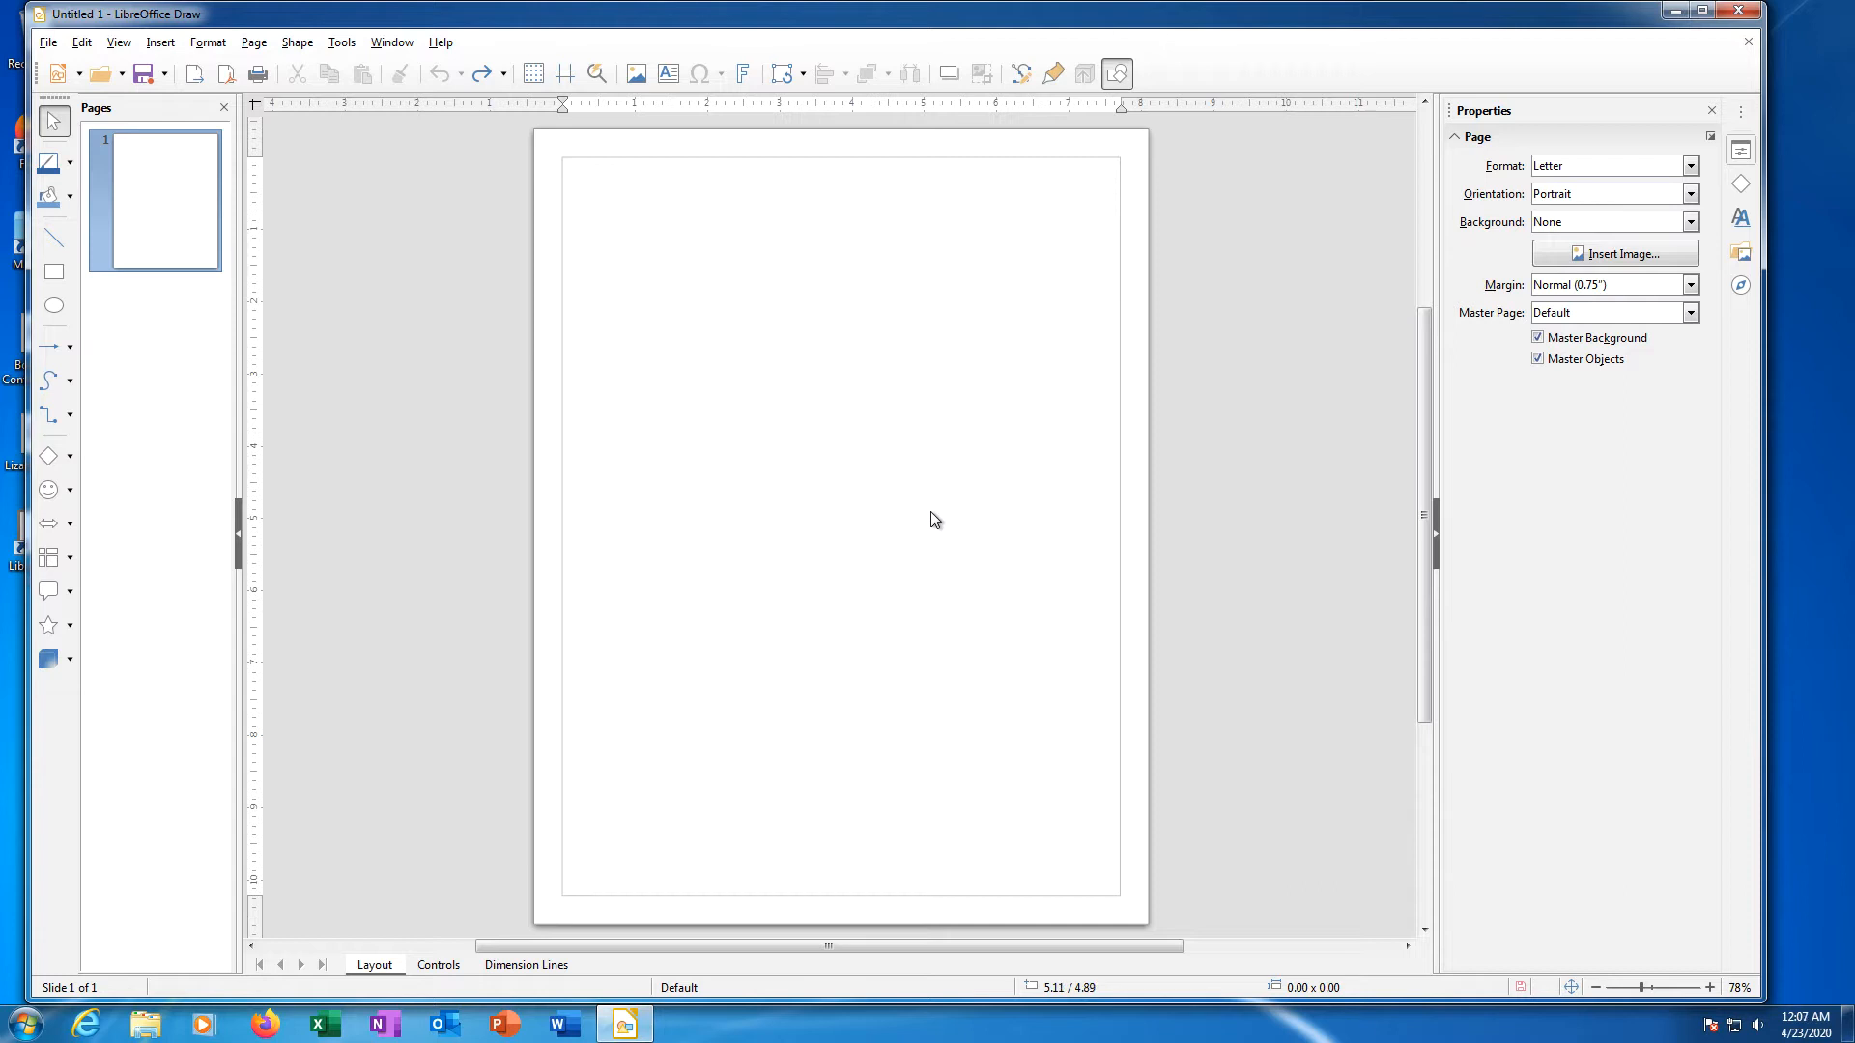
{"action": "mouse_move", "coordinate": [914, 502]}
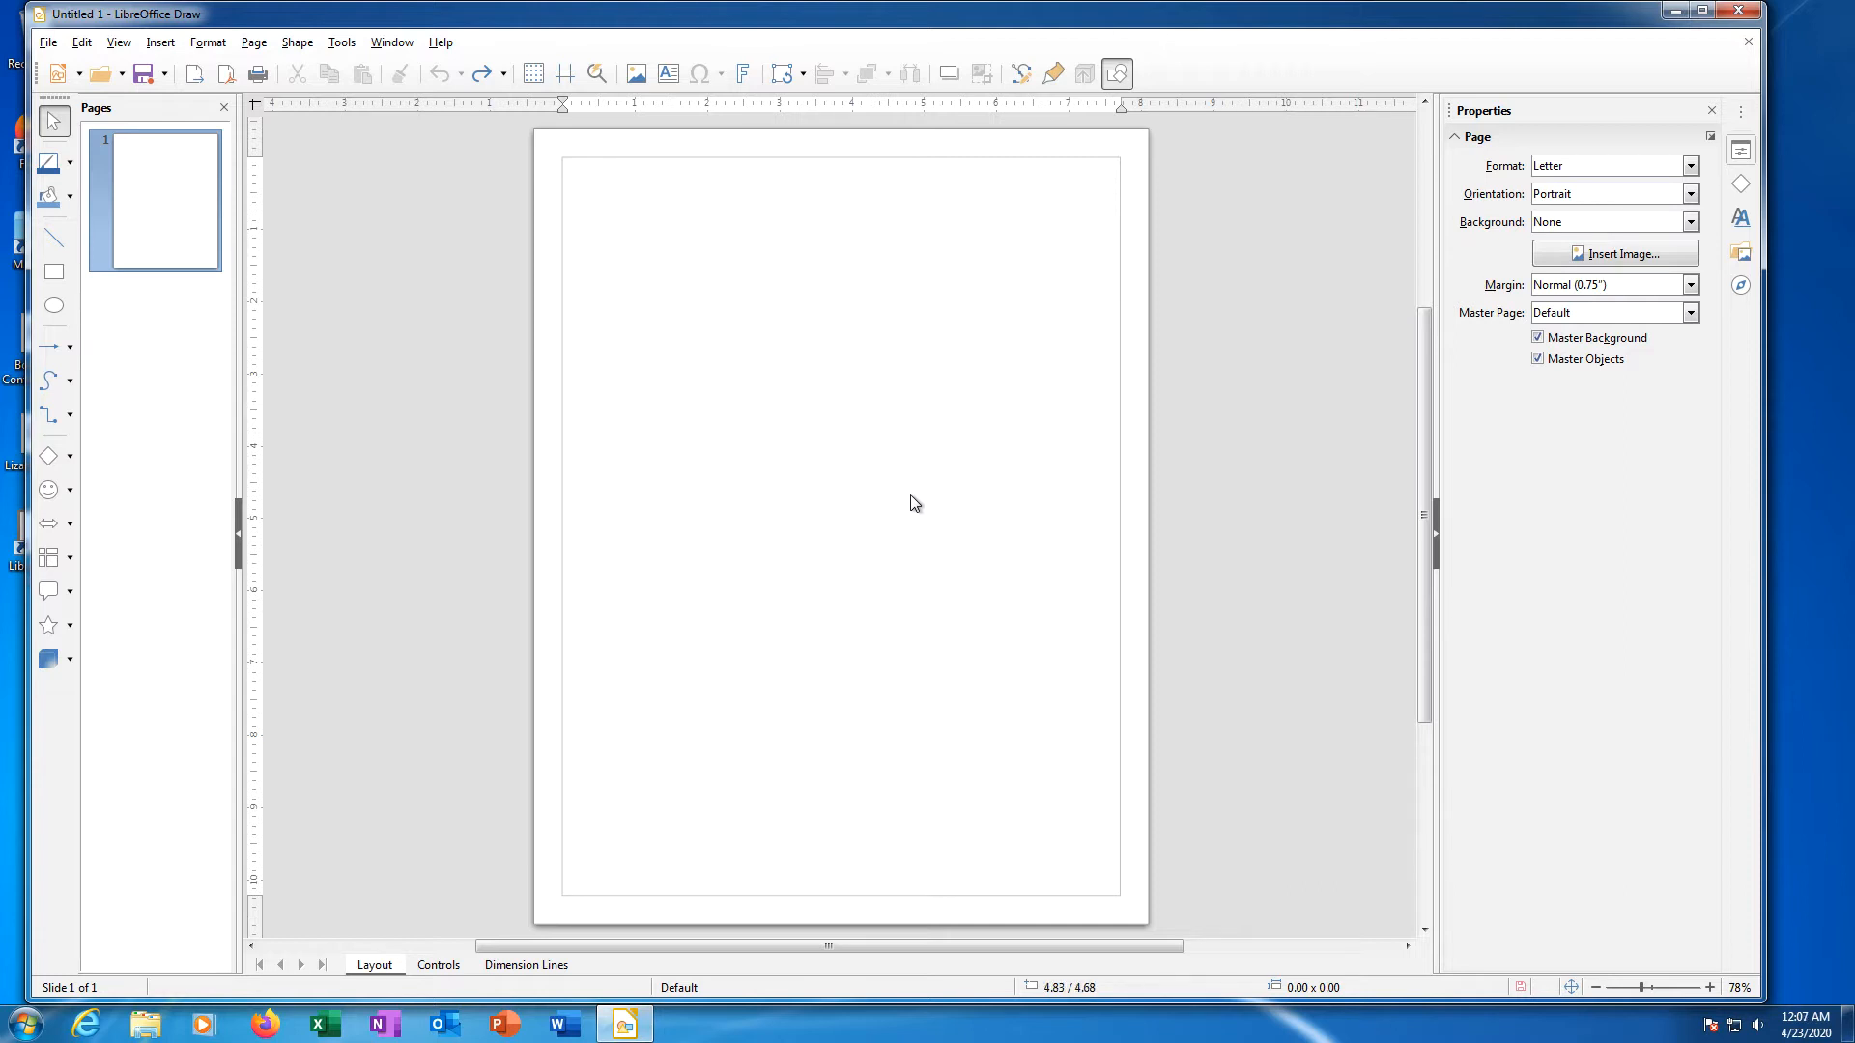
{"action": "mouse_move", "coordinate": [909, 495]}
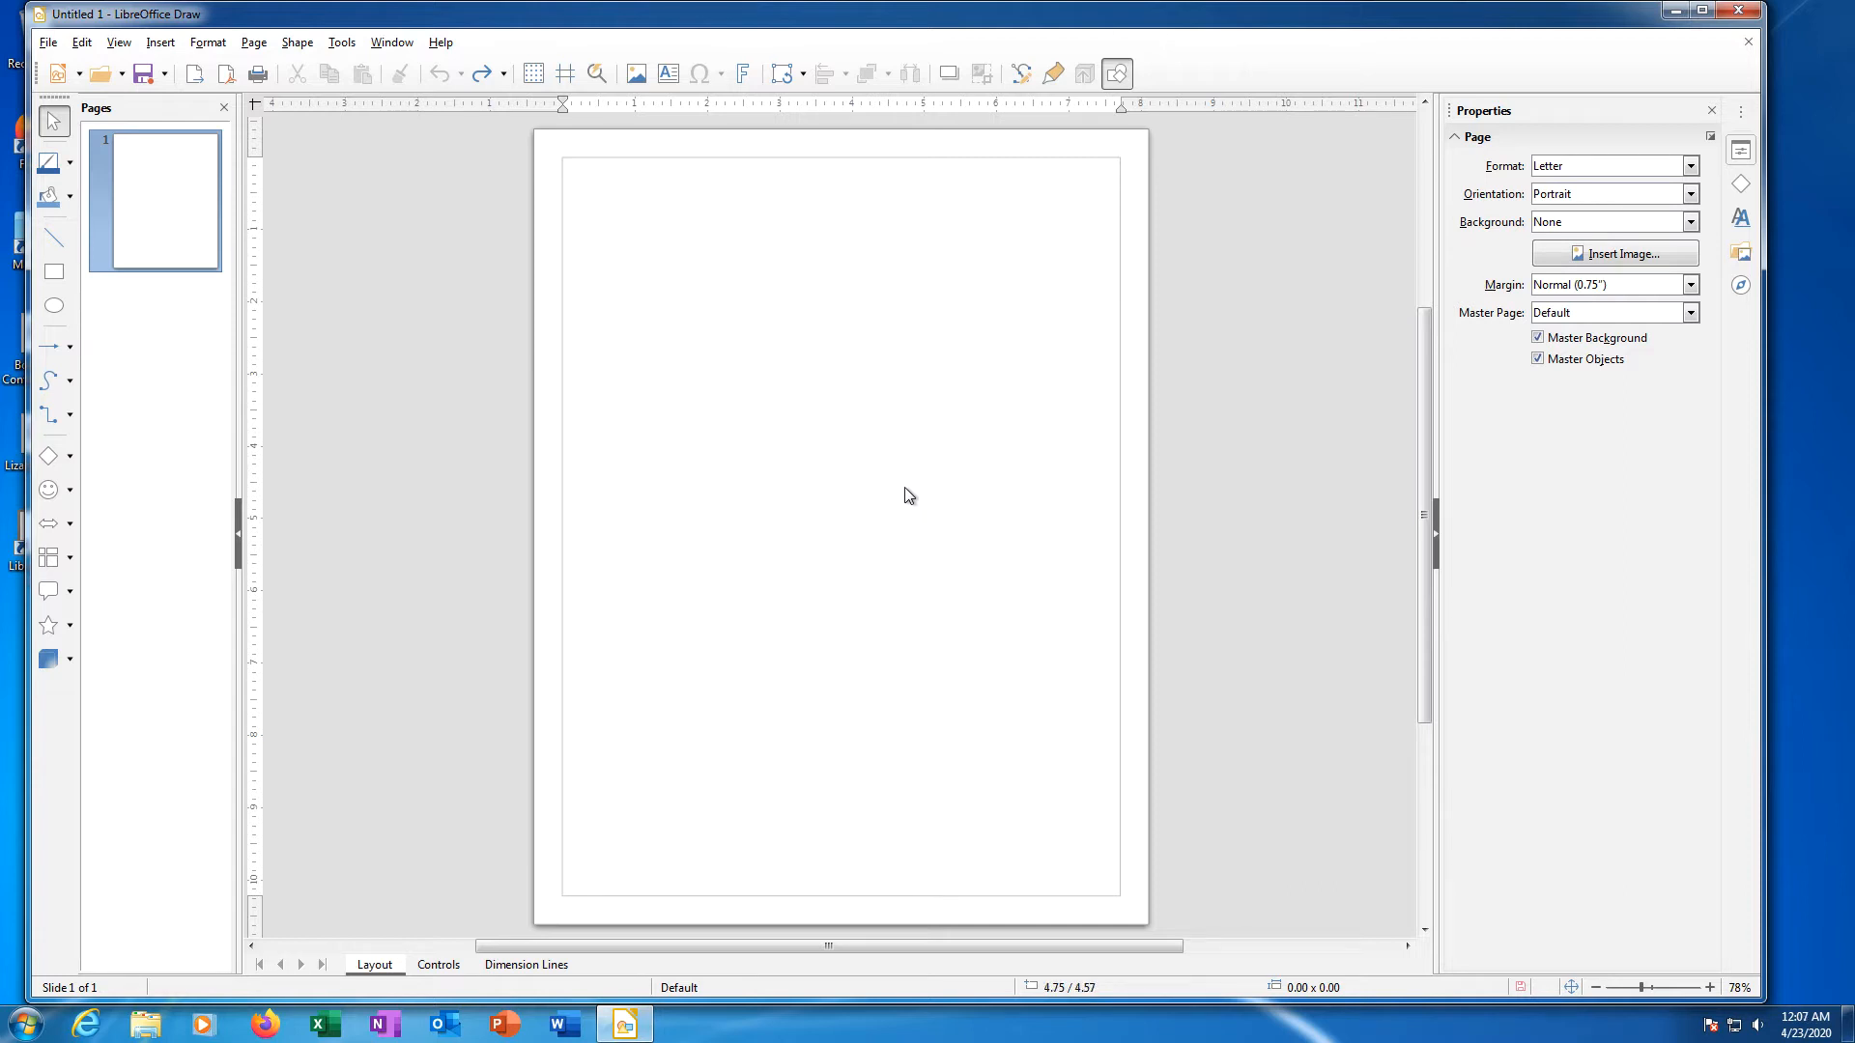
{"action": "mouse_move", "coordinate": [909, 495]}
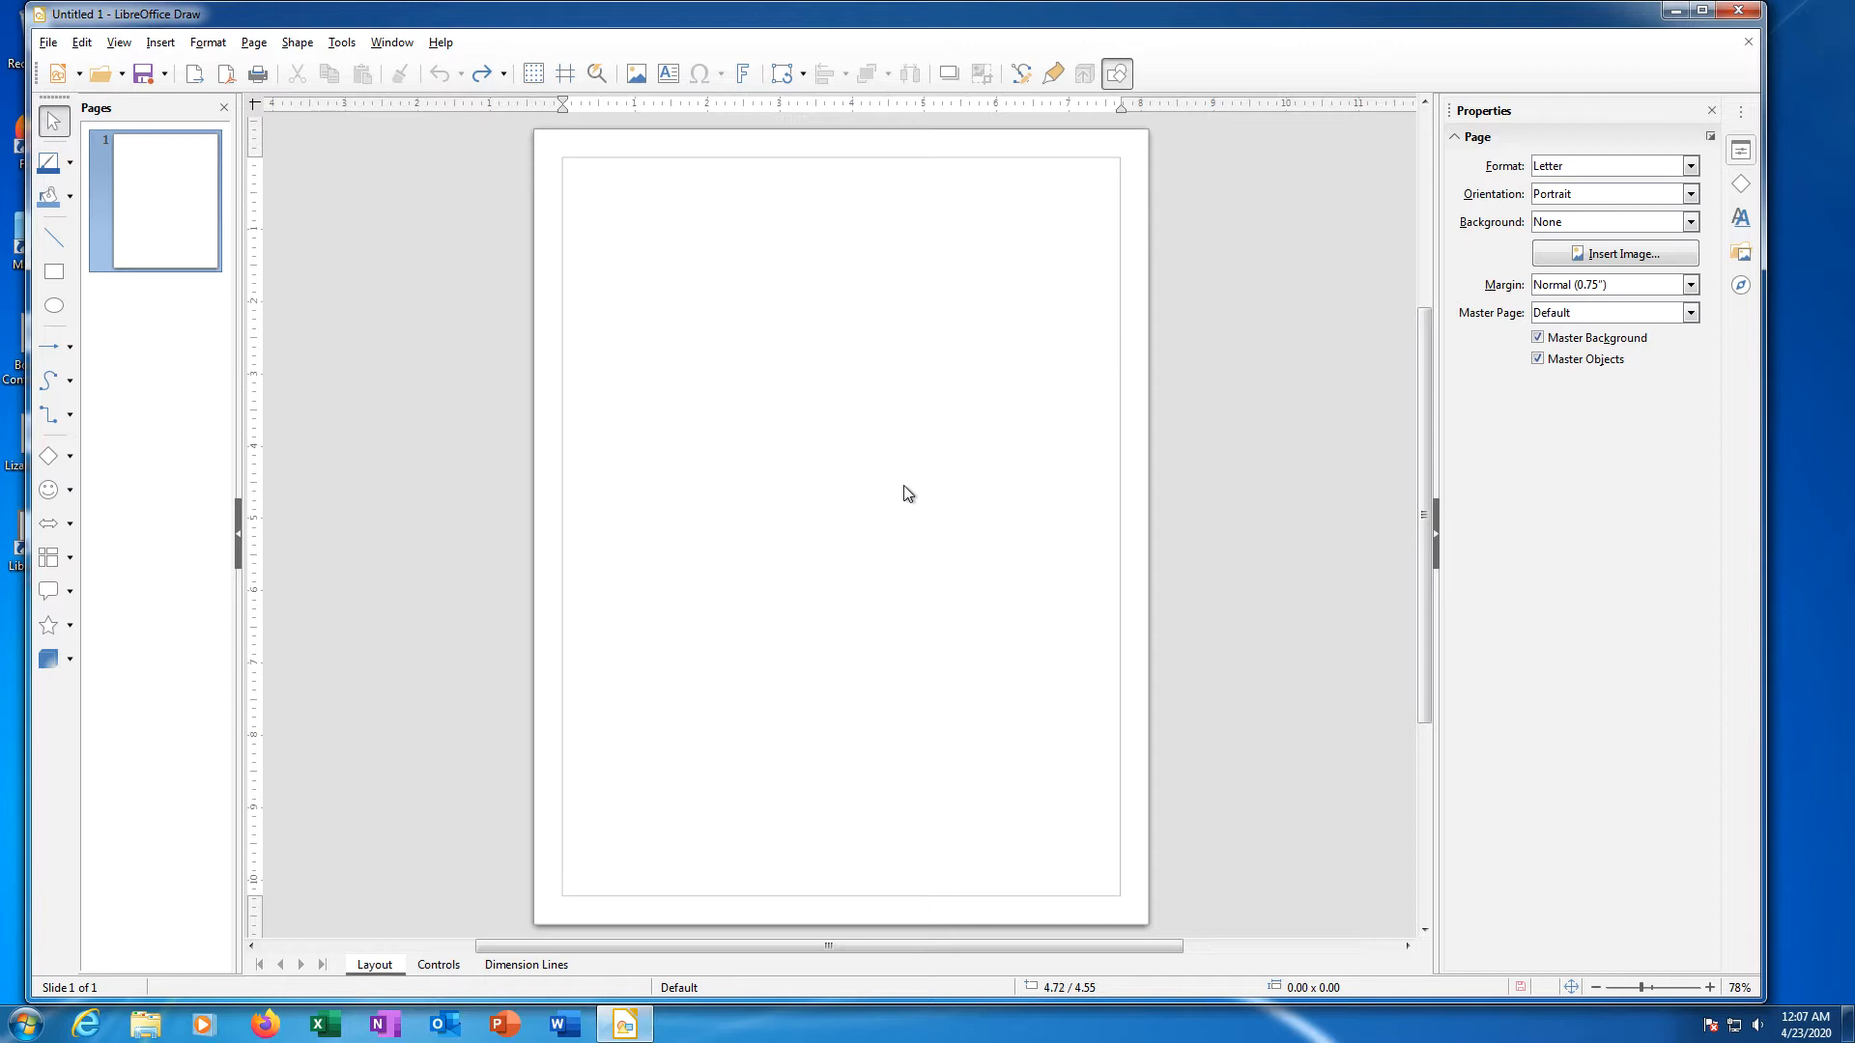
{"action": "mouse_move", "coordinate": [902, 479]}
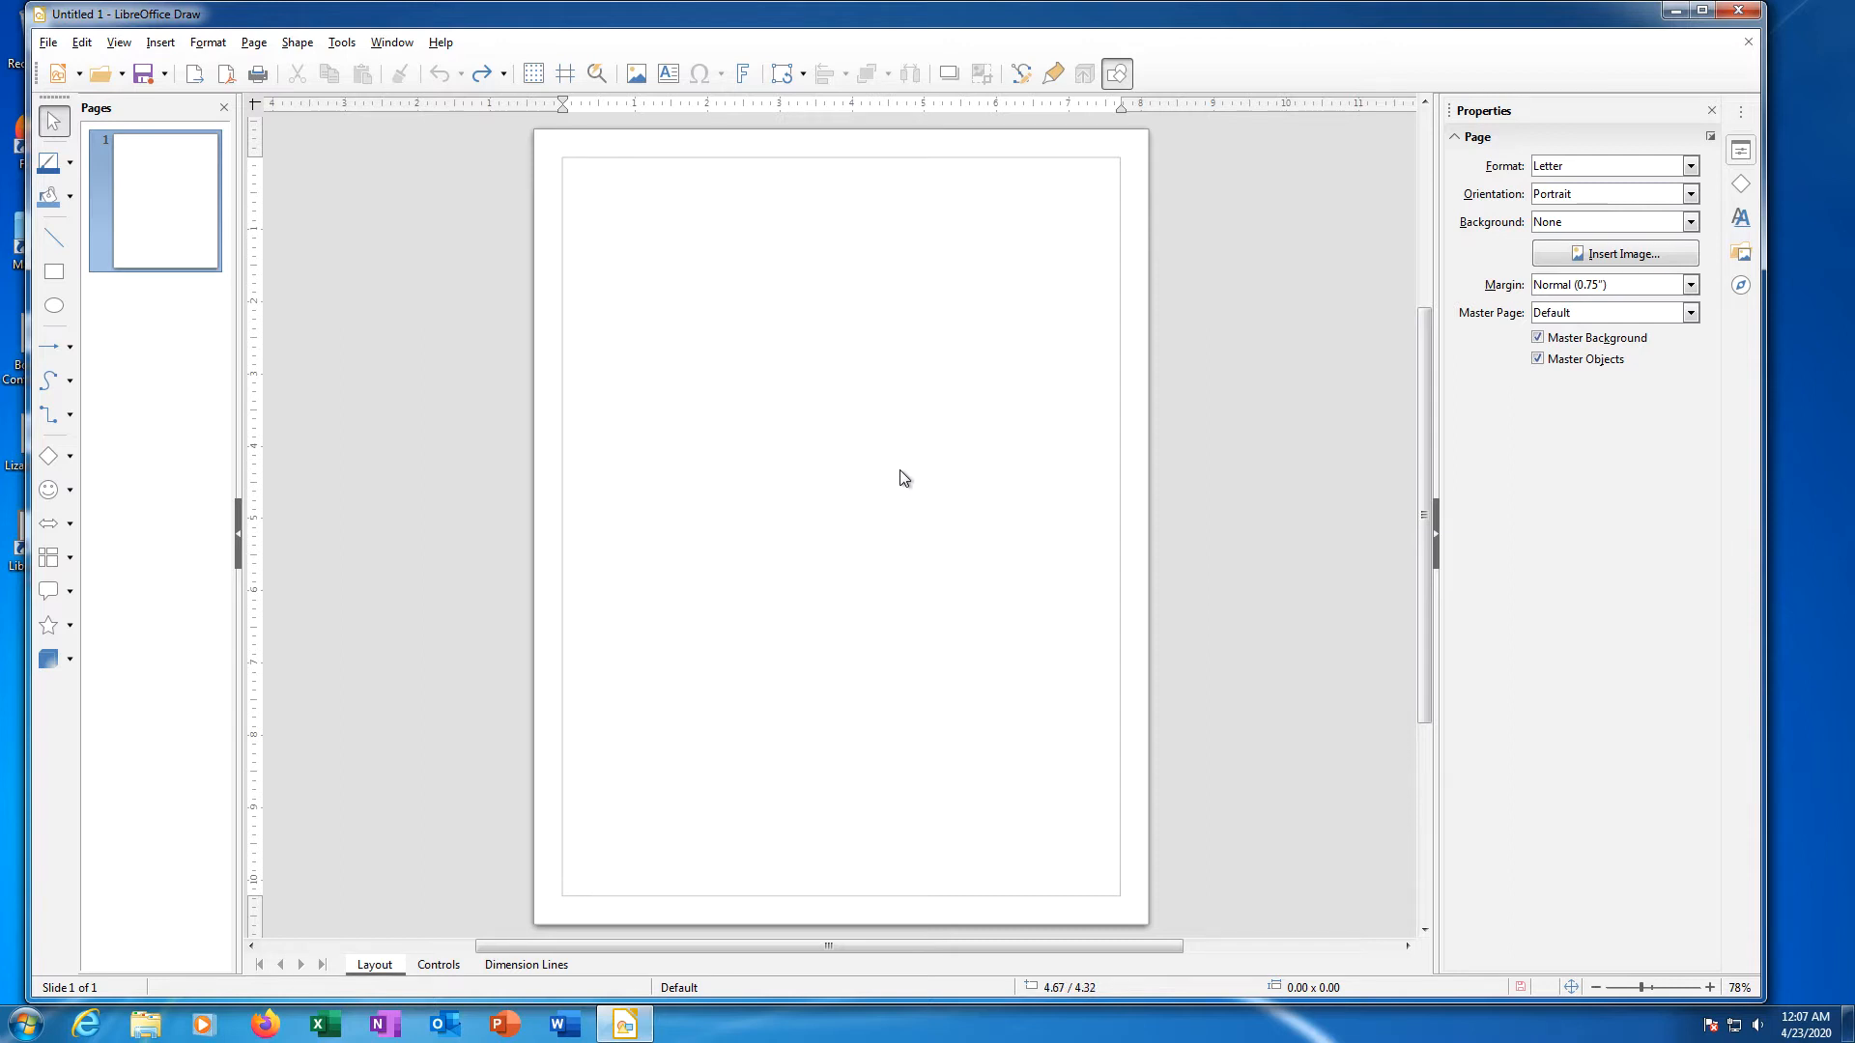
{"action": "mouse_move", "coordinate": [902, 456]}
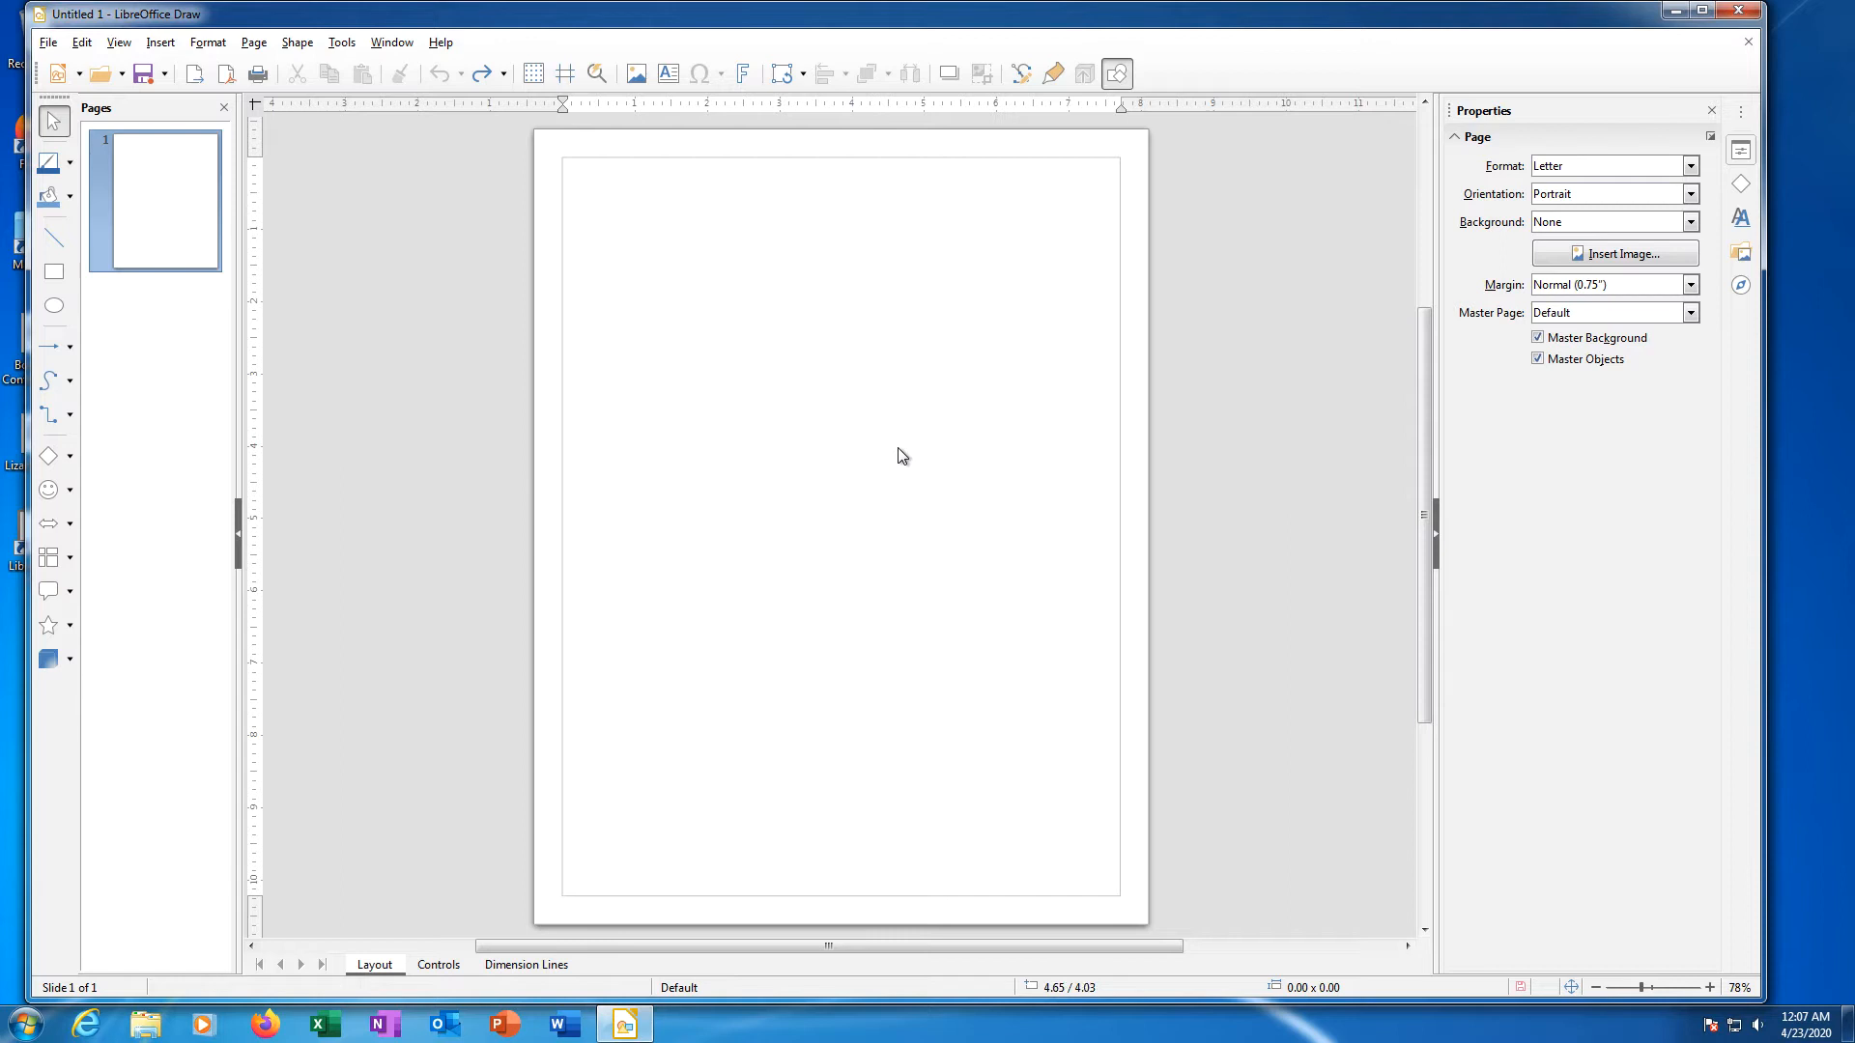
{"action": "mouse_move", "coordinate": [877, 429]}
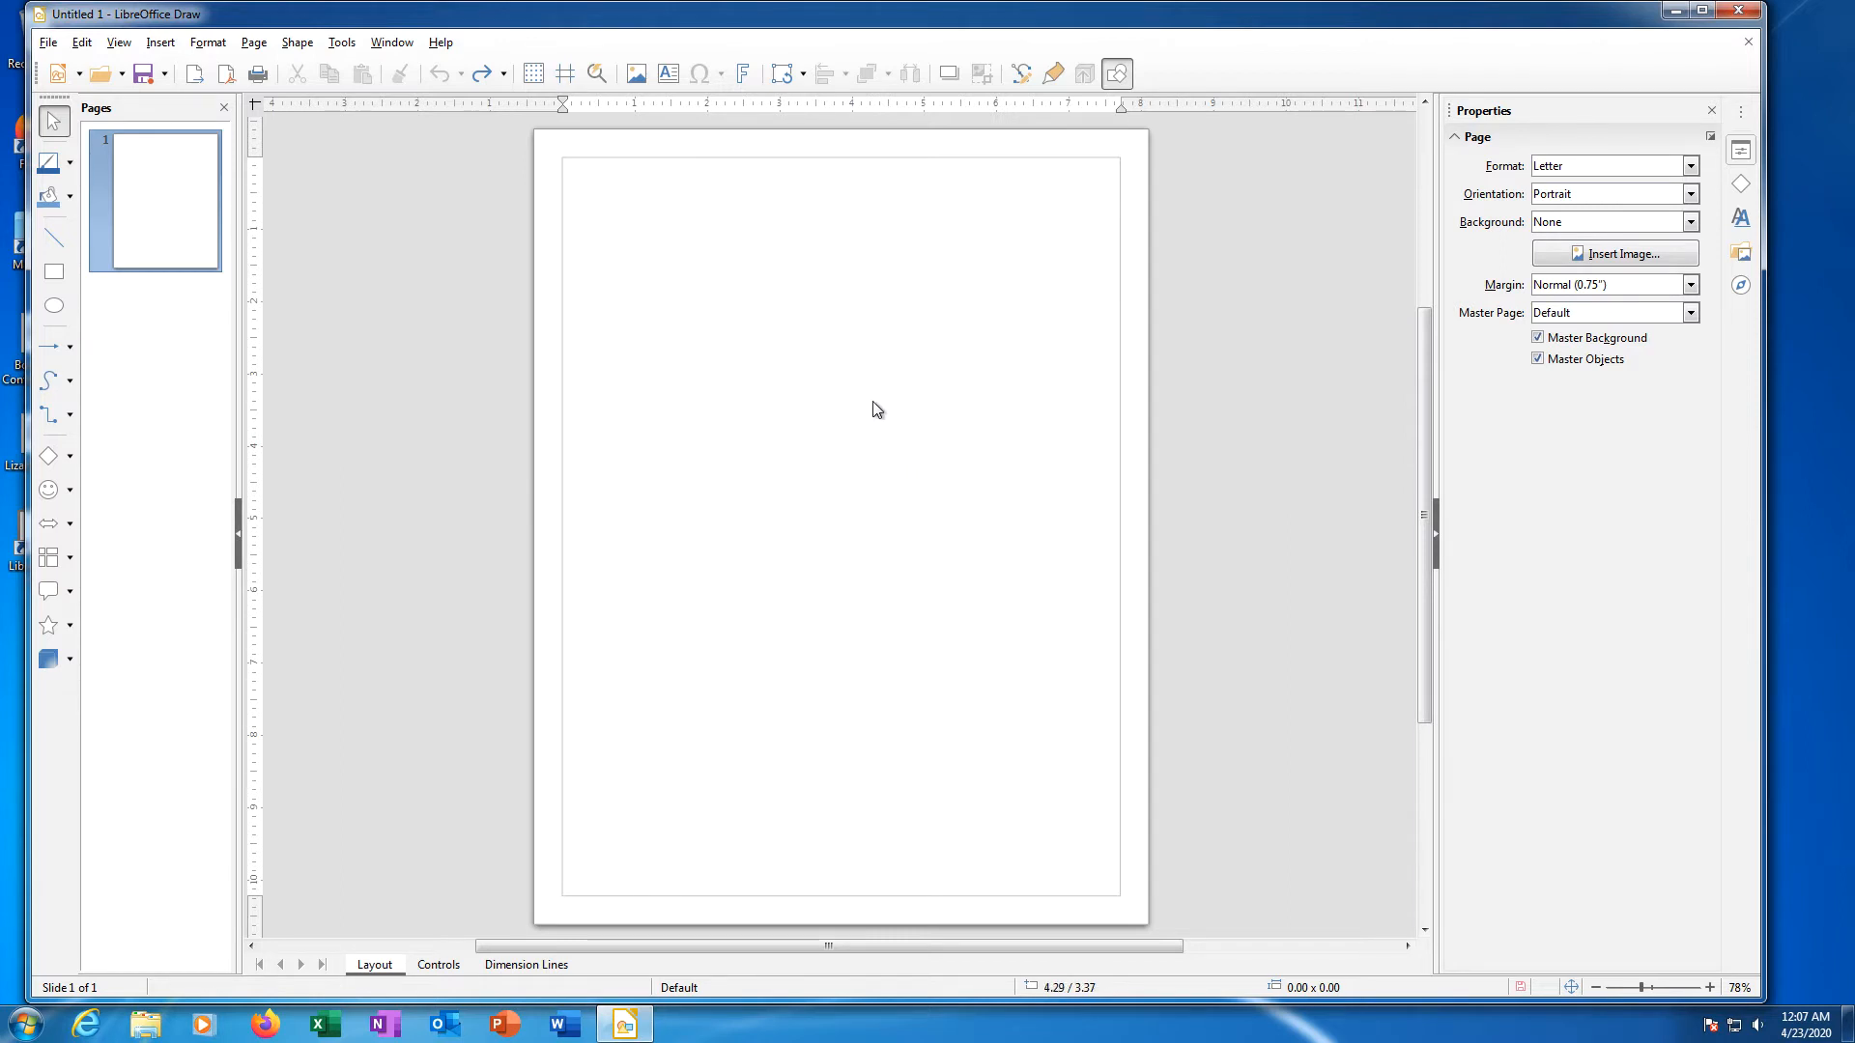
- Bring up the Set Background Image file chooser from the blank page's context menu
{"action": "right_click", "coordinate": [876, 410]}
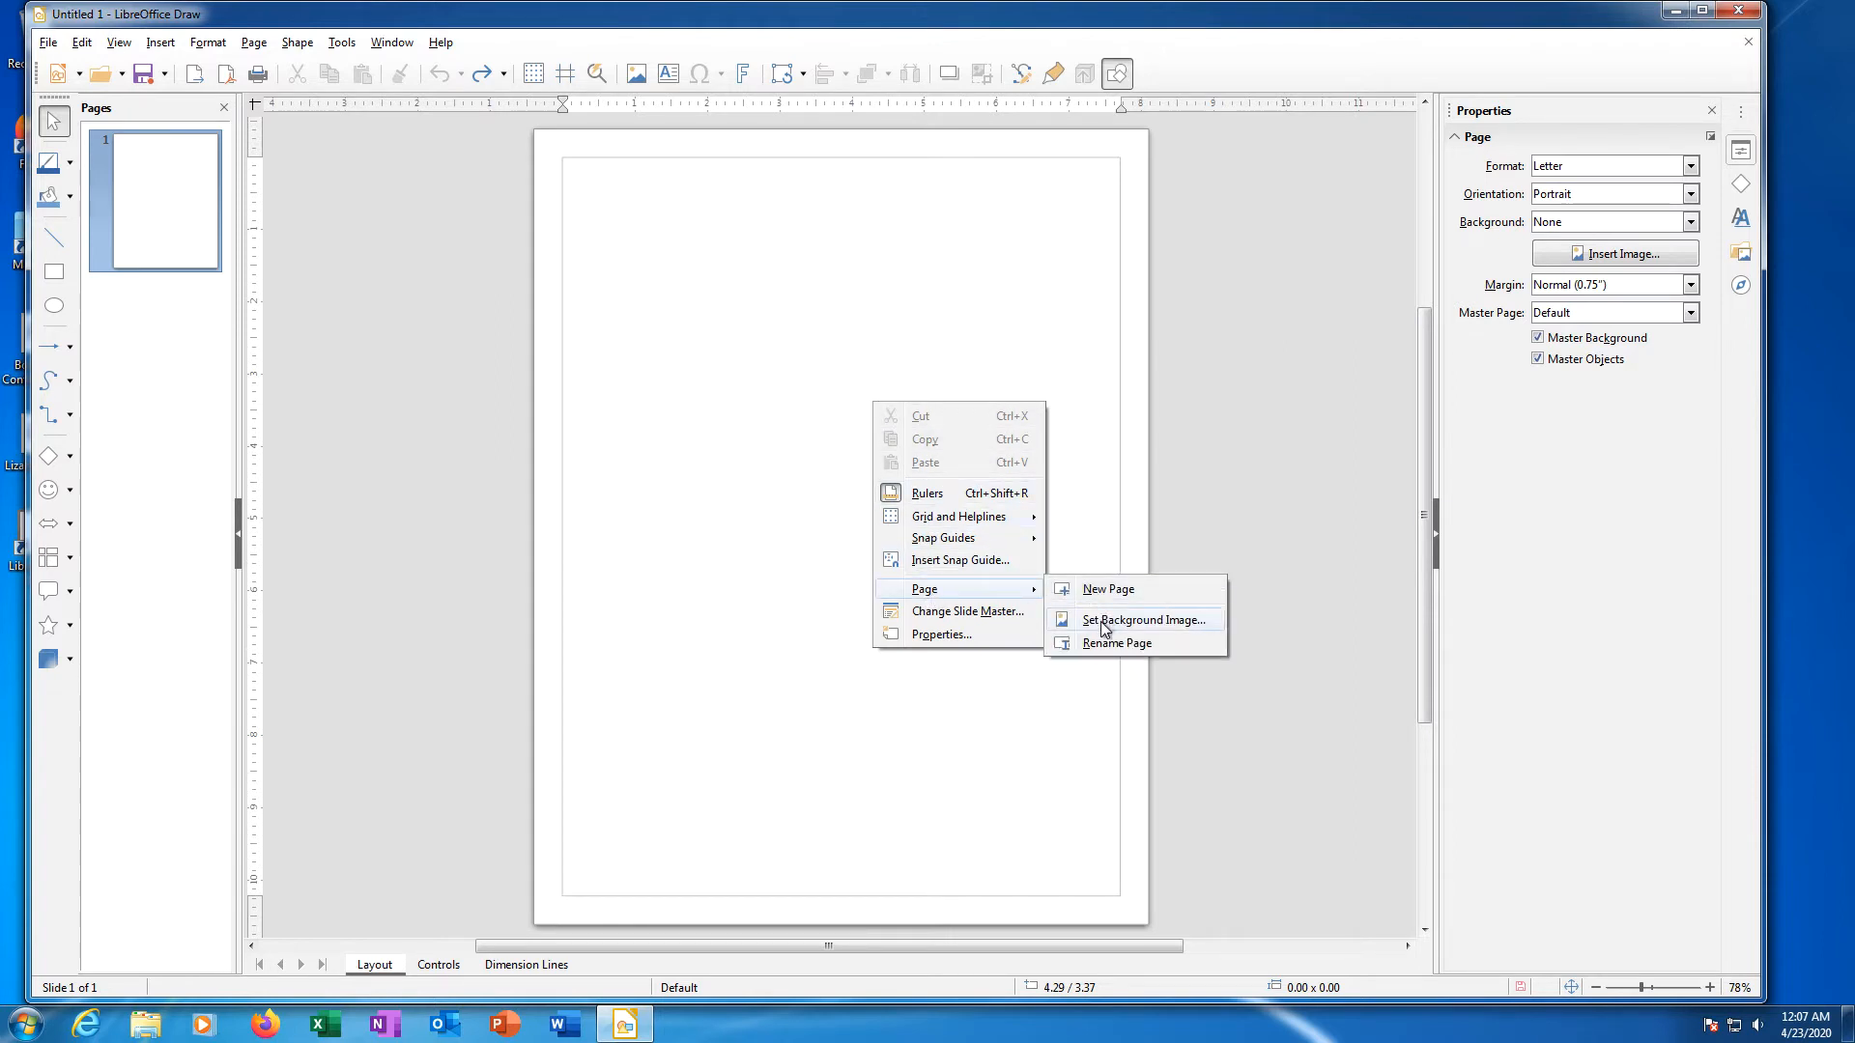
{"action": "left_click", "coordinate": [1142, 620]}
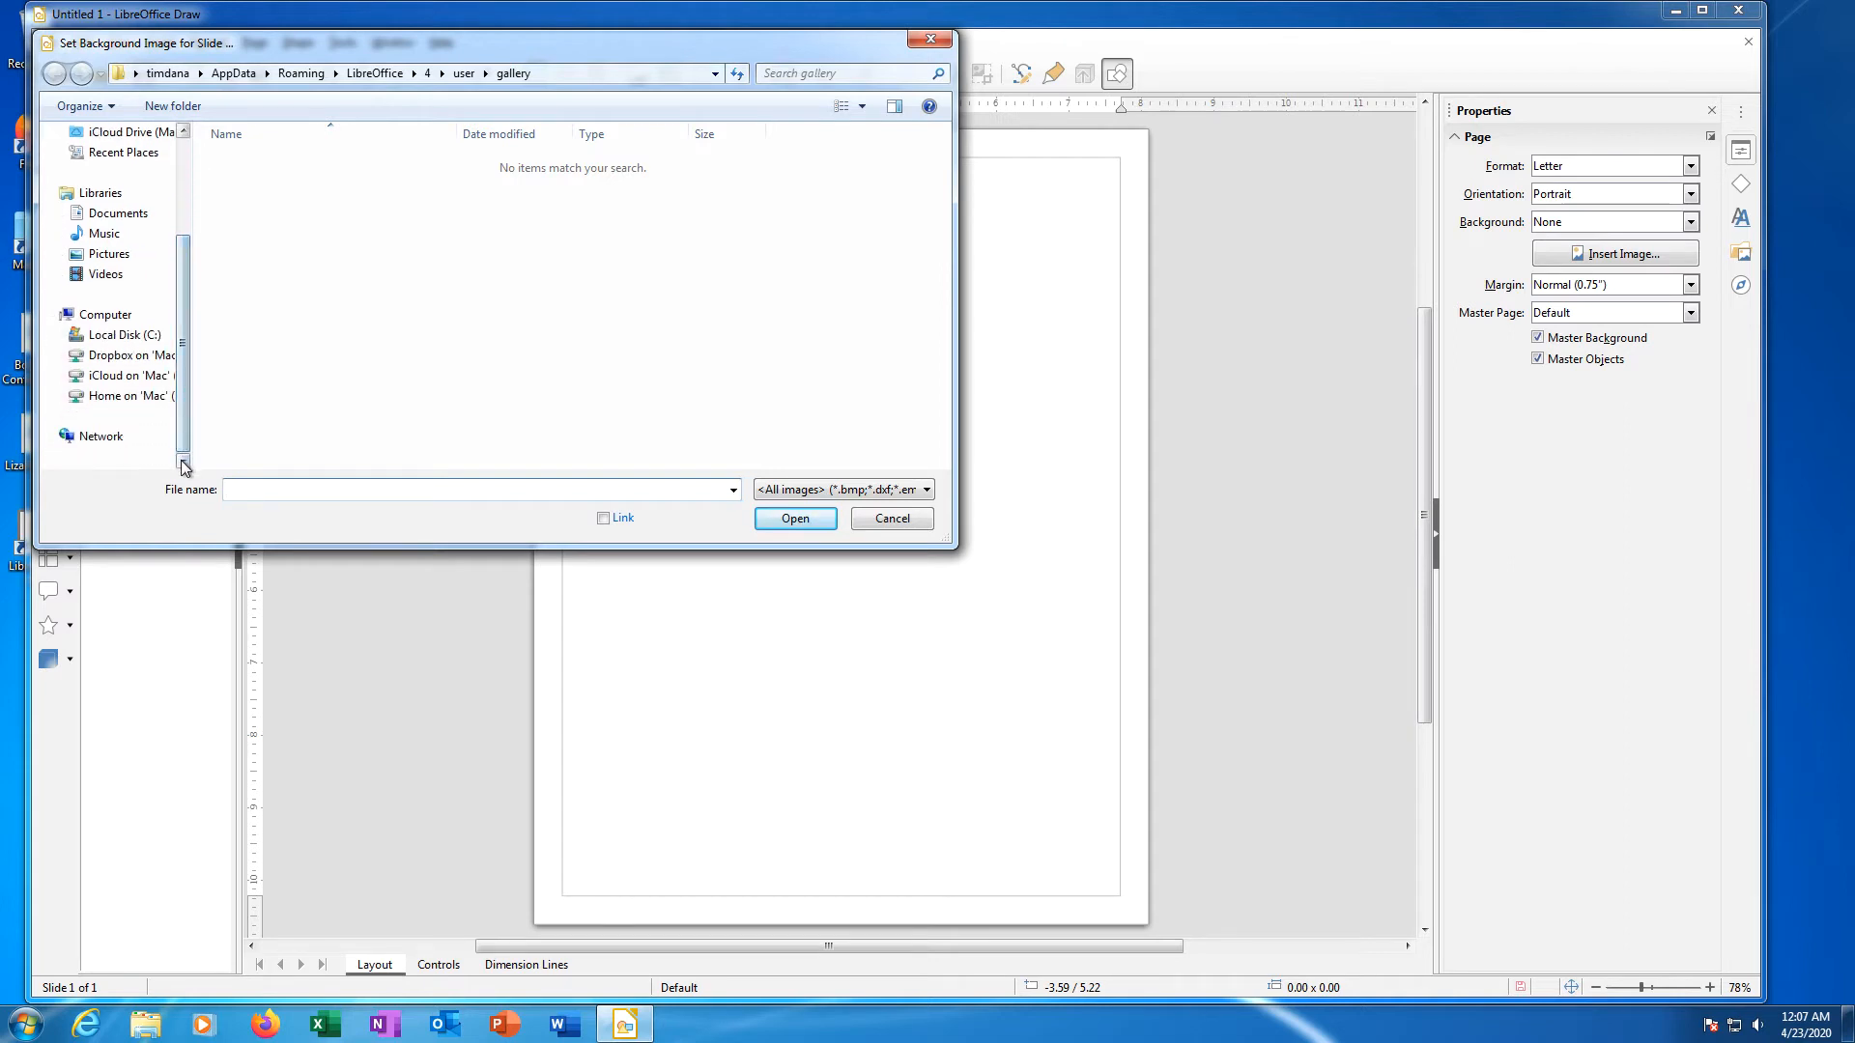
- Apply tiger_vector from the Dropbox drive as the page's bitmap background
{"action": "left_click", "coordinate": [133, 355]}
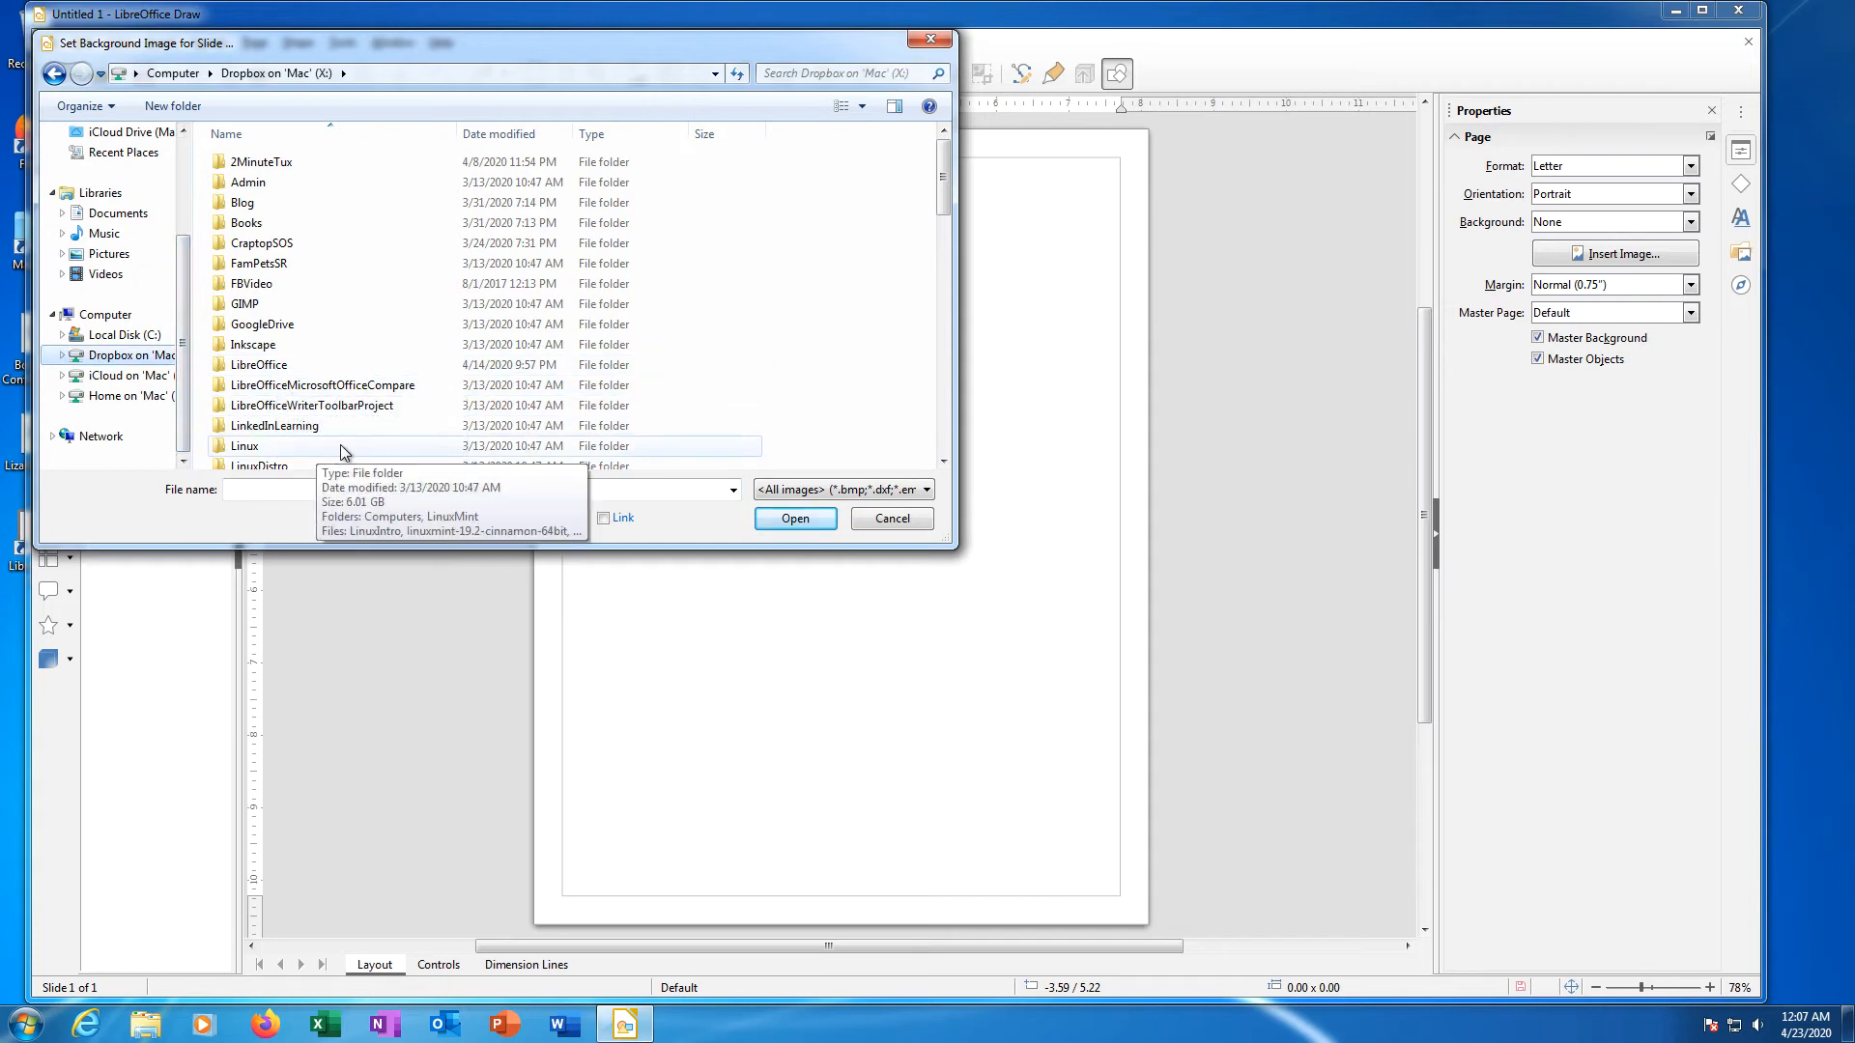
{"action": "mouse_move", "coordinate": [970, 218]}
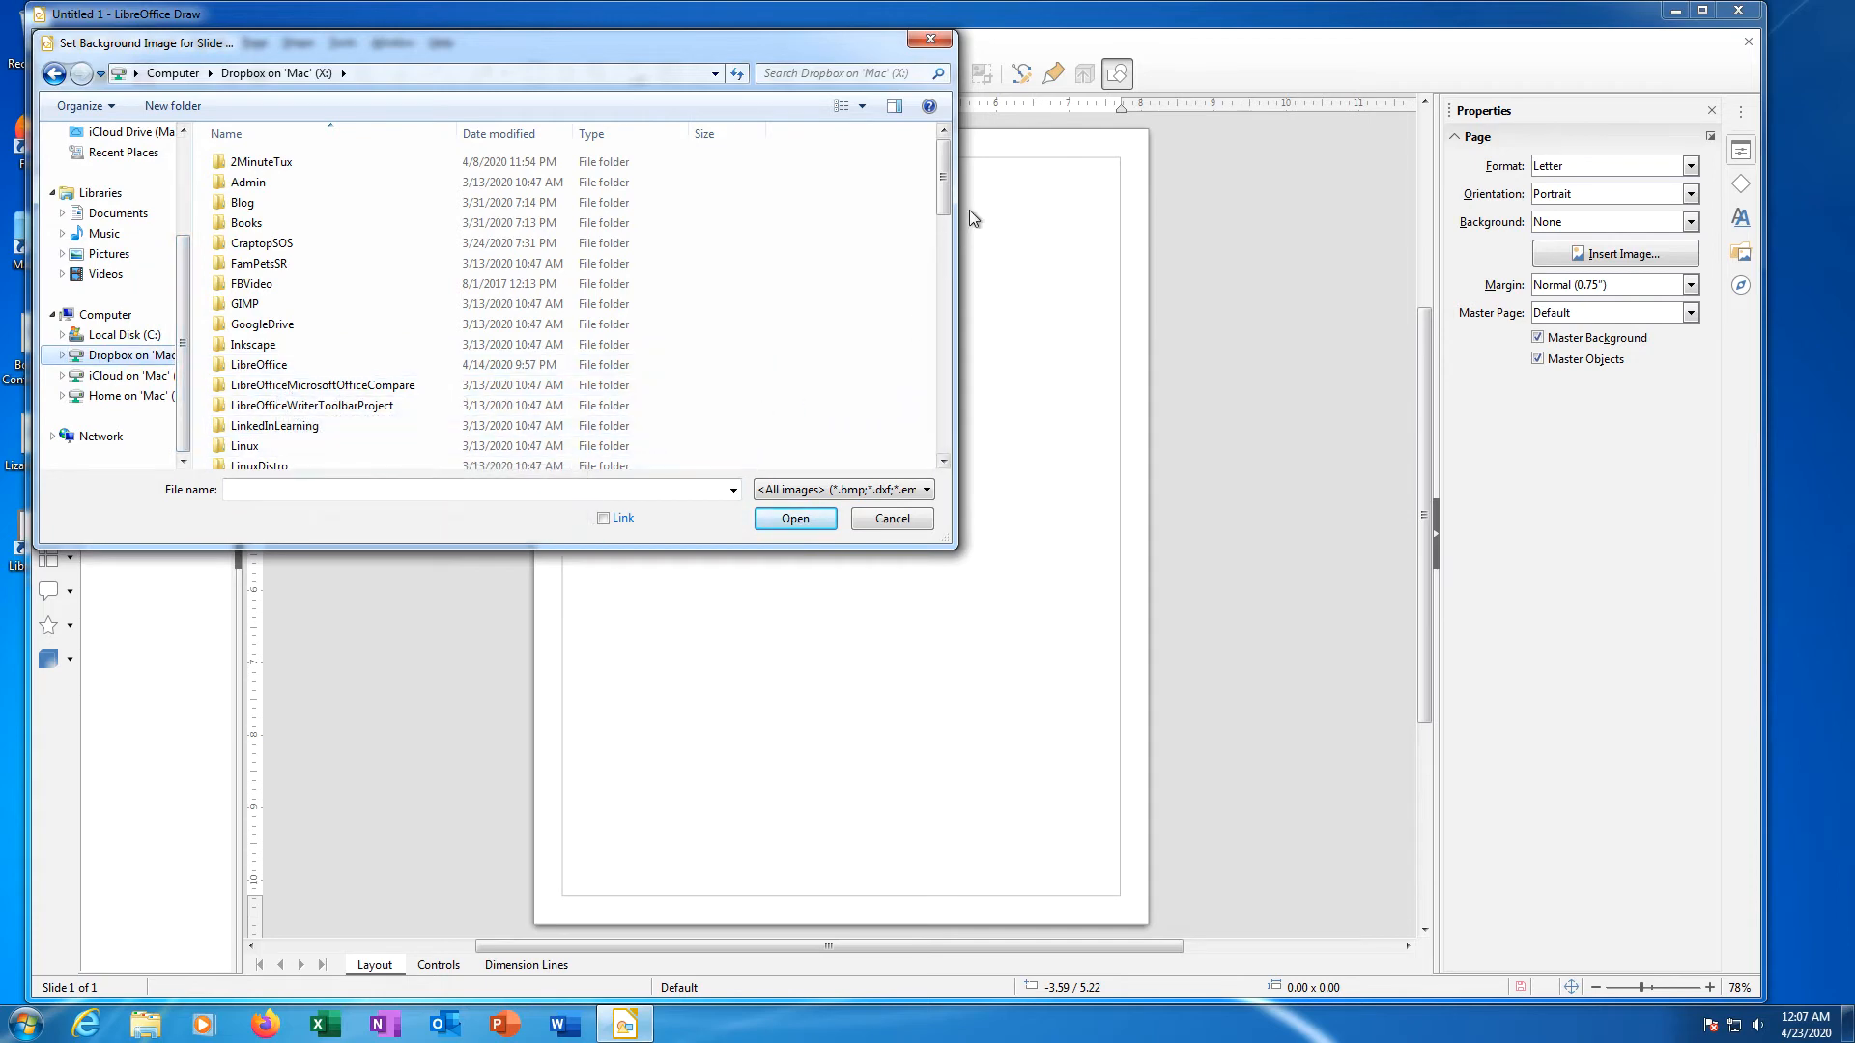
{"action": "scroll", "scroll_direction": "down", "scroll_amount": 3}
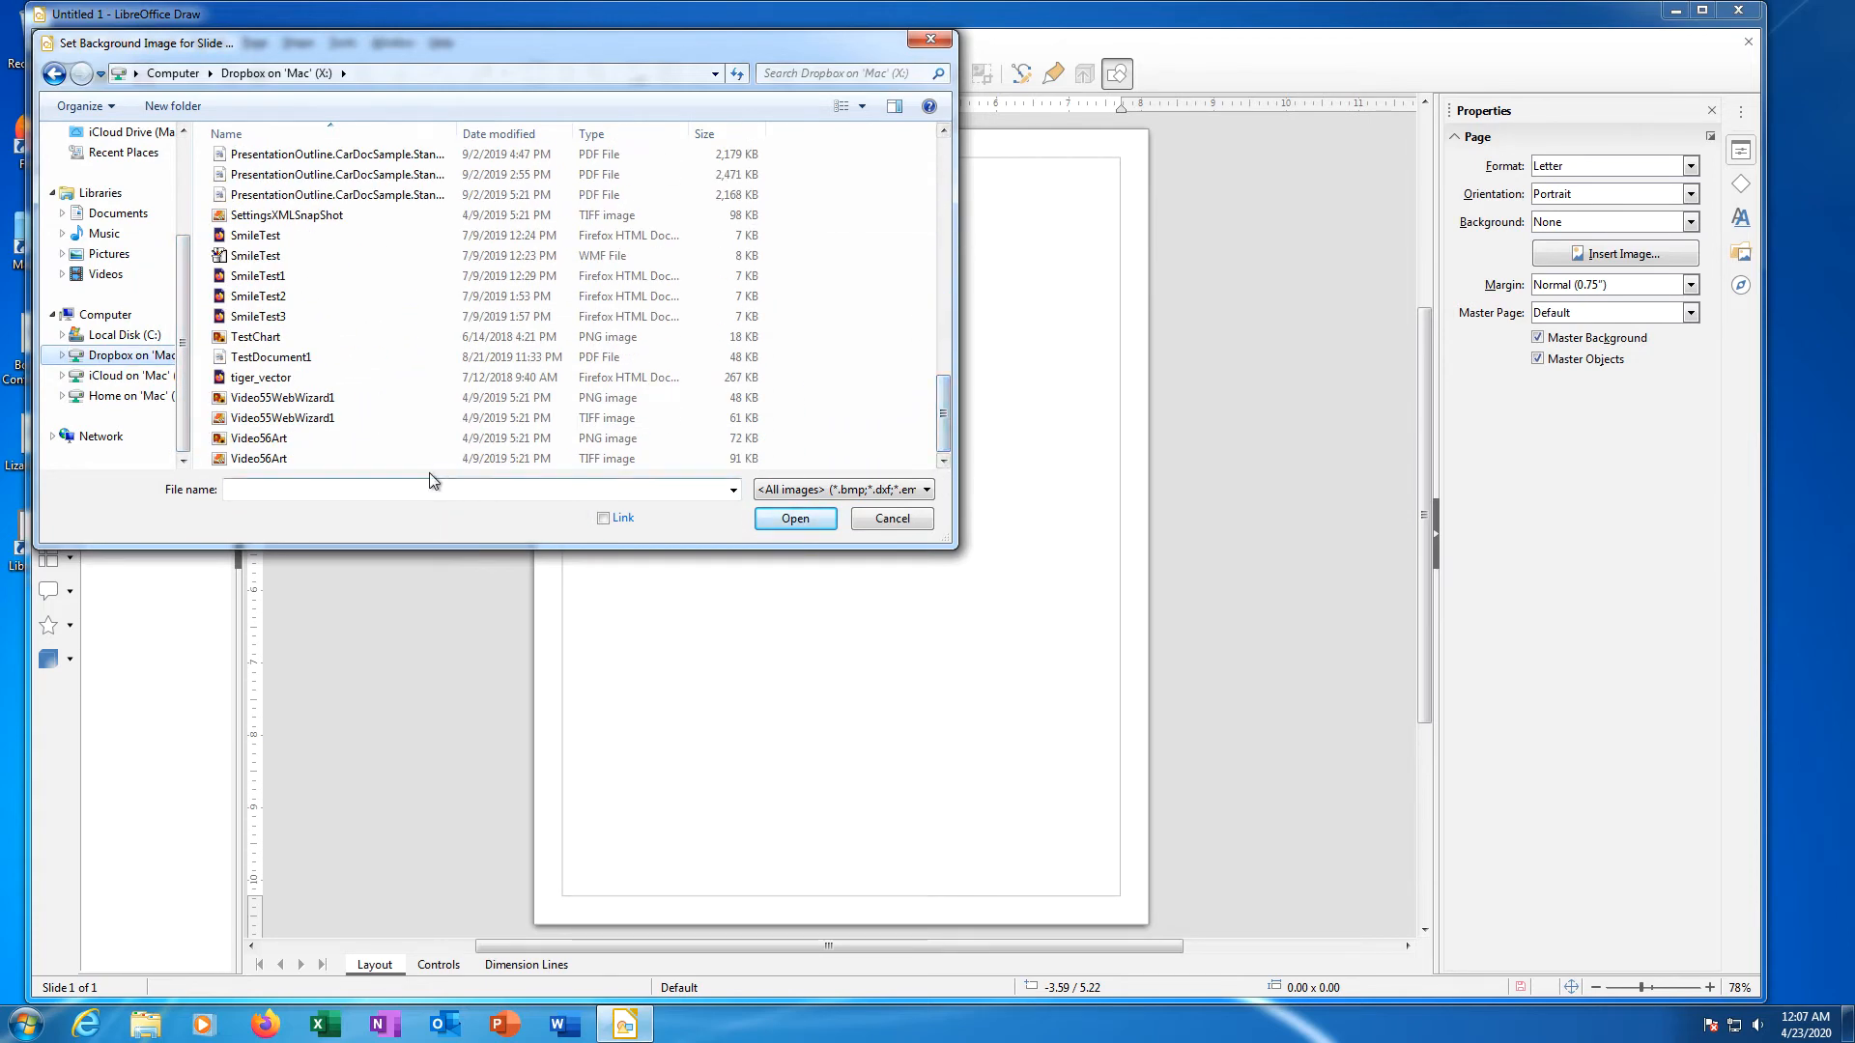
{"action": "left_click", "coordinate": [259, 377]}
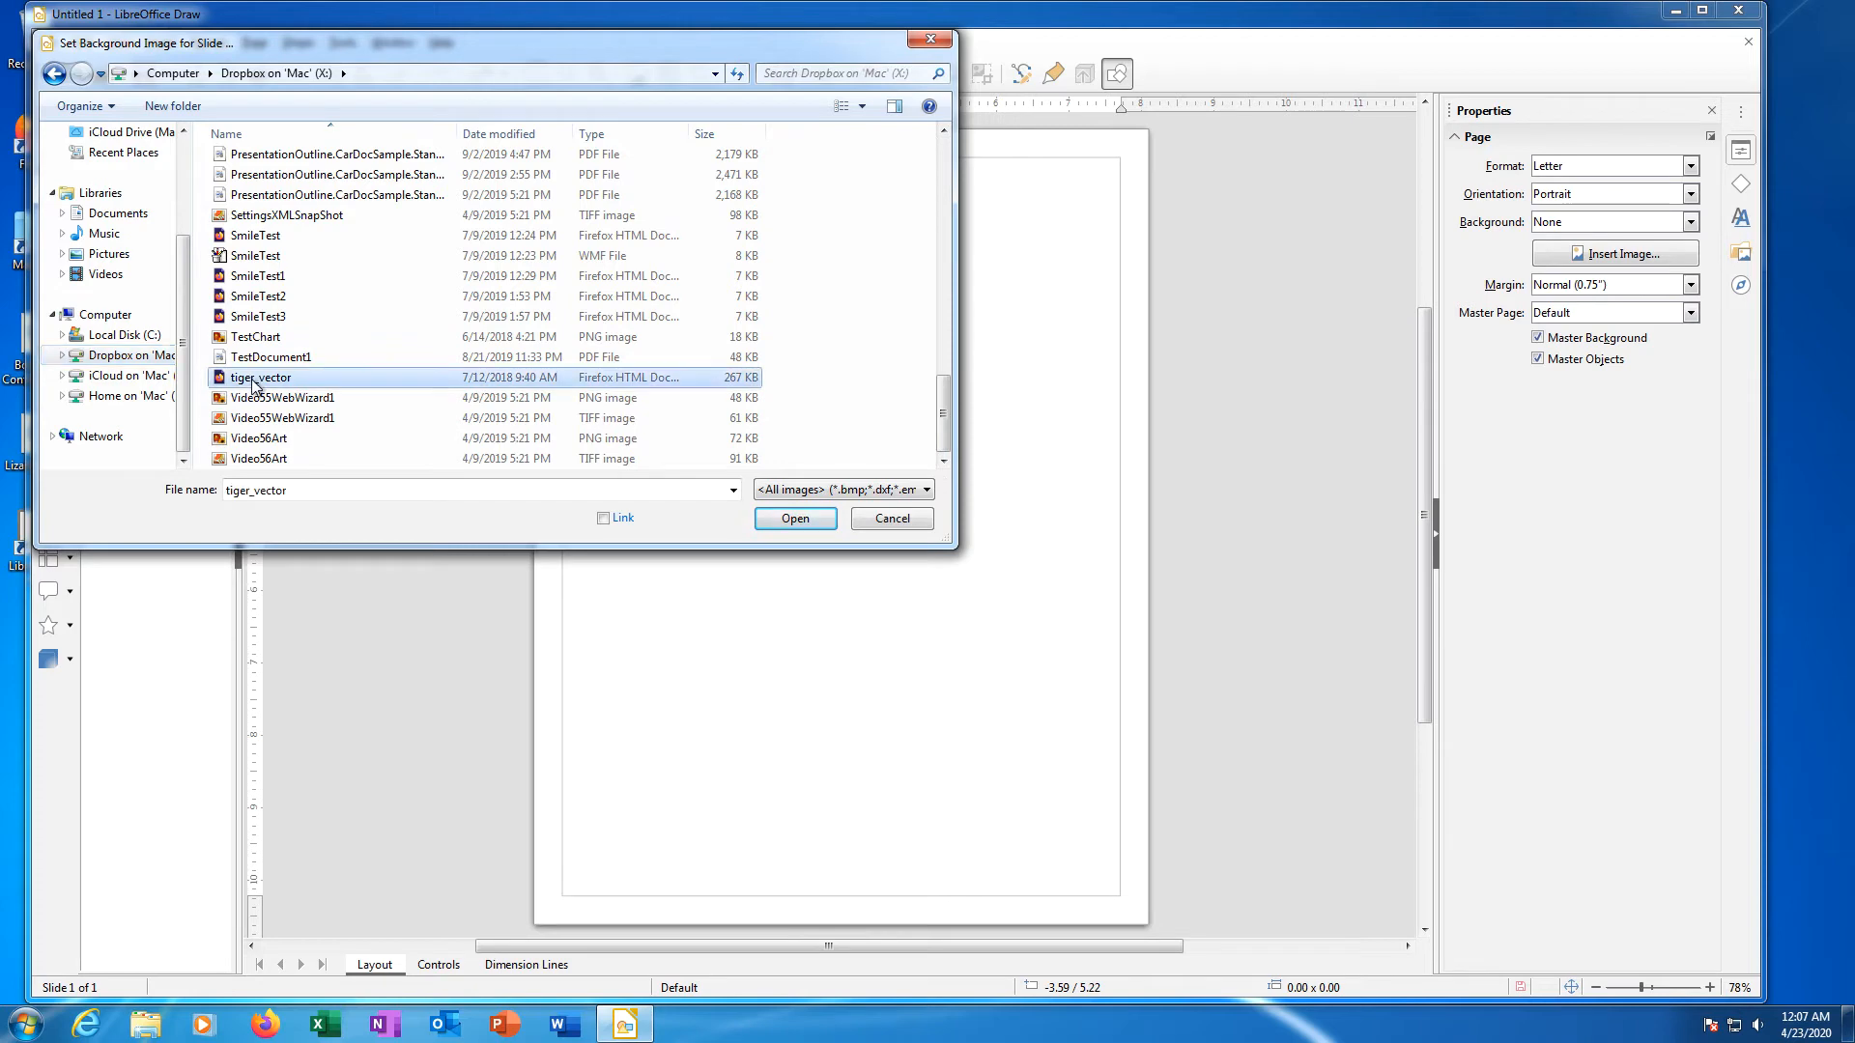
{"action": "left_click", "coordinate": [794, 518]}
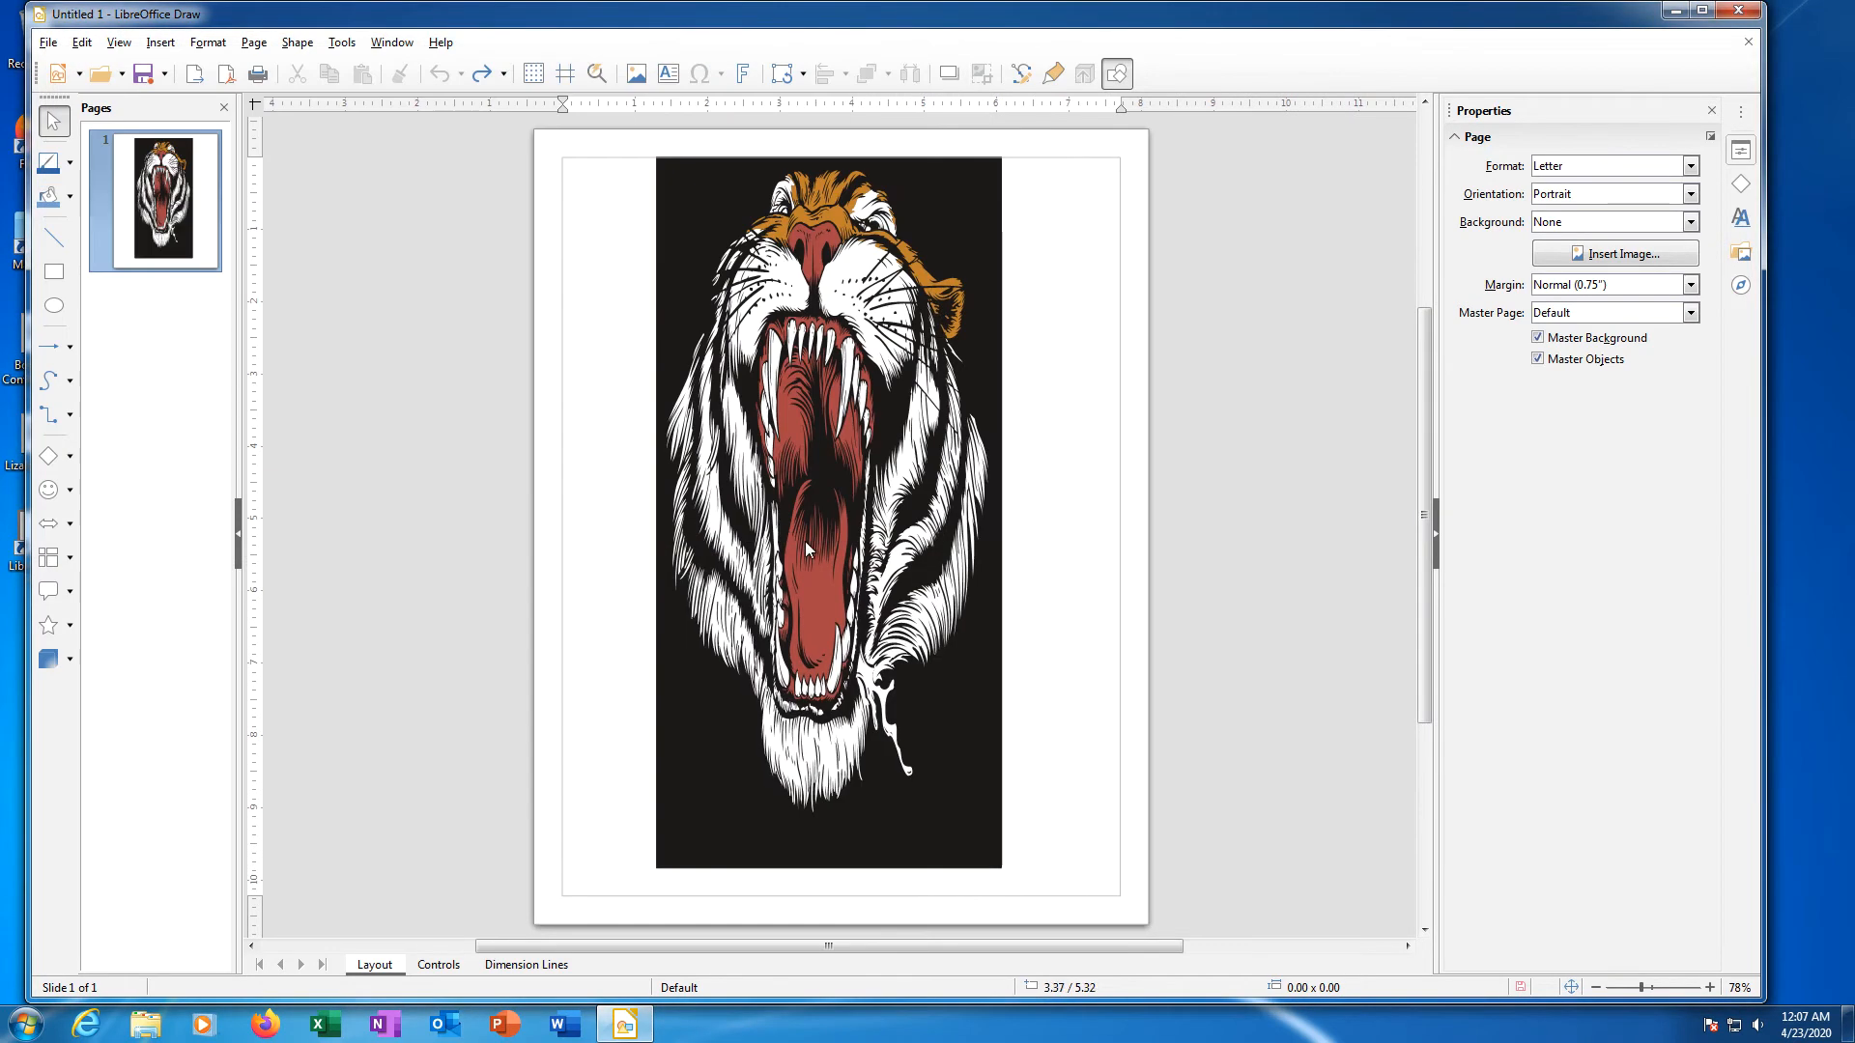
{"action": "left_click", "coordinate": [1609, 220]}
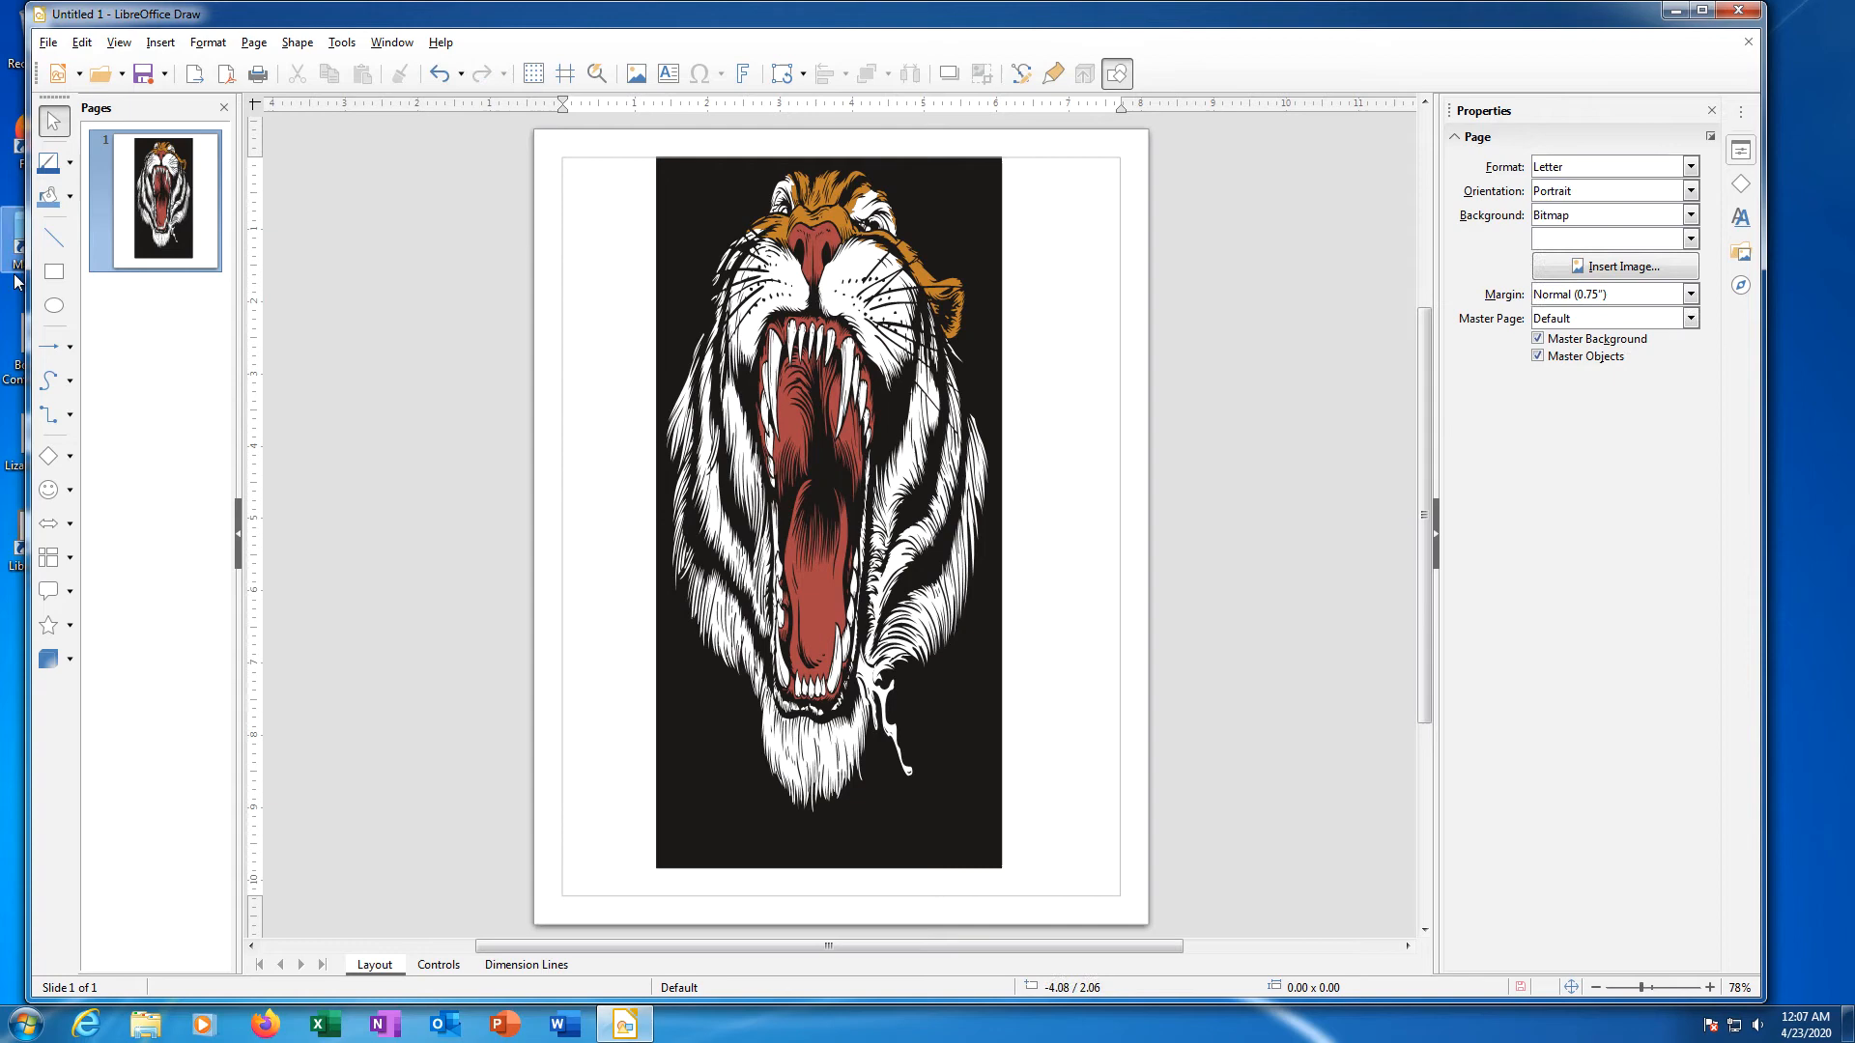
- Draw a blue rectangle over the tiger's upper-left area
{"action": "left_click", "coordinate": [55, 273]}
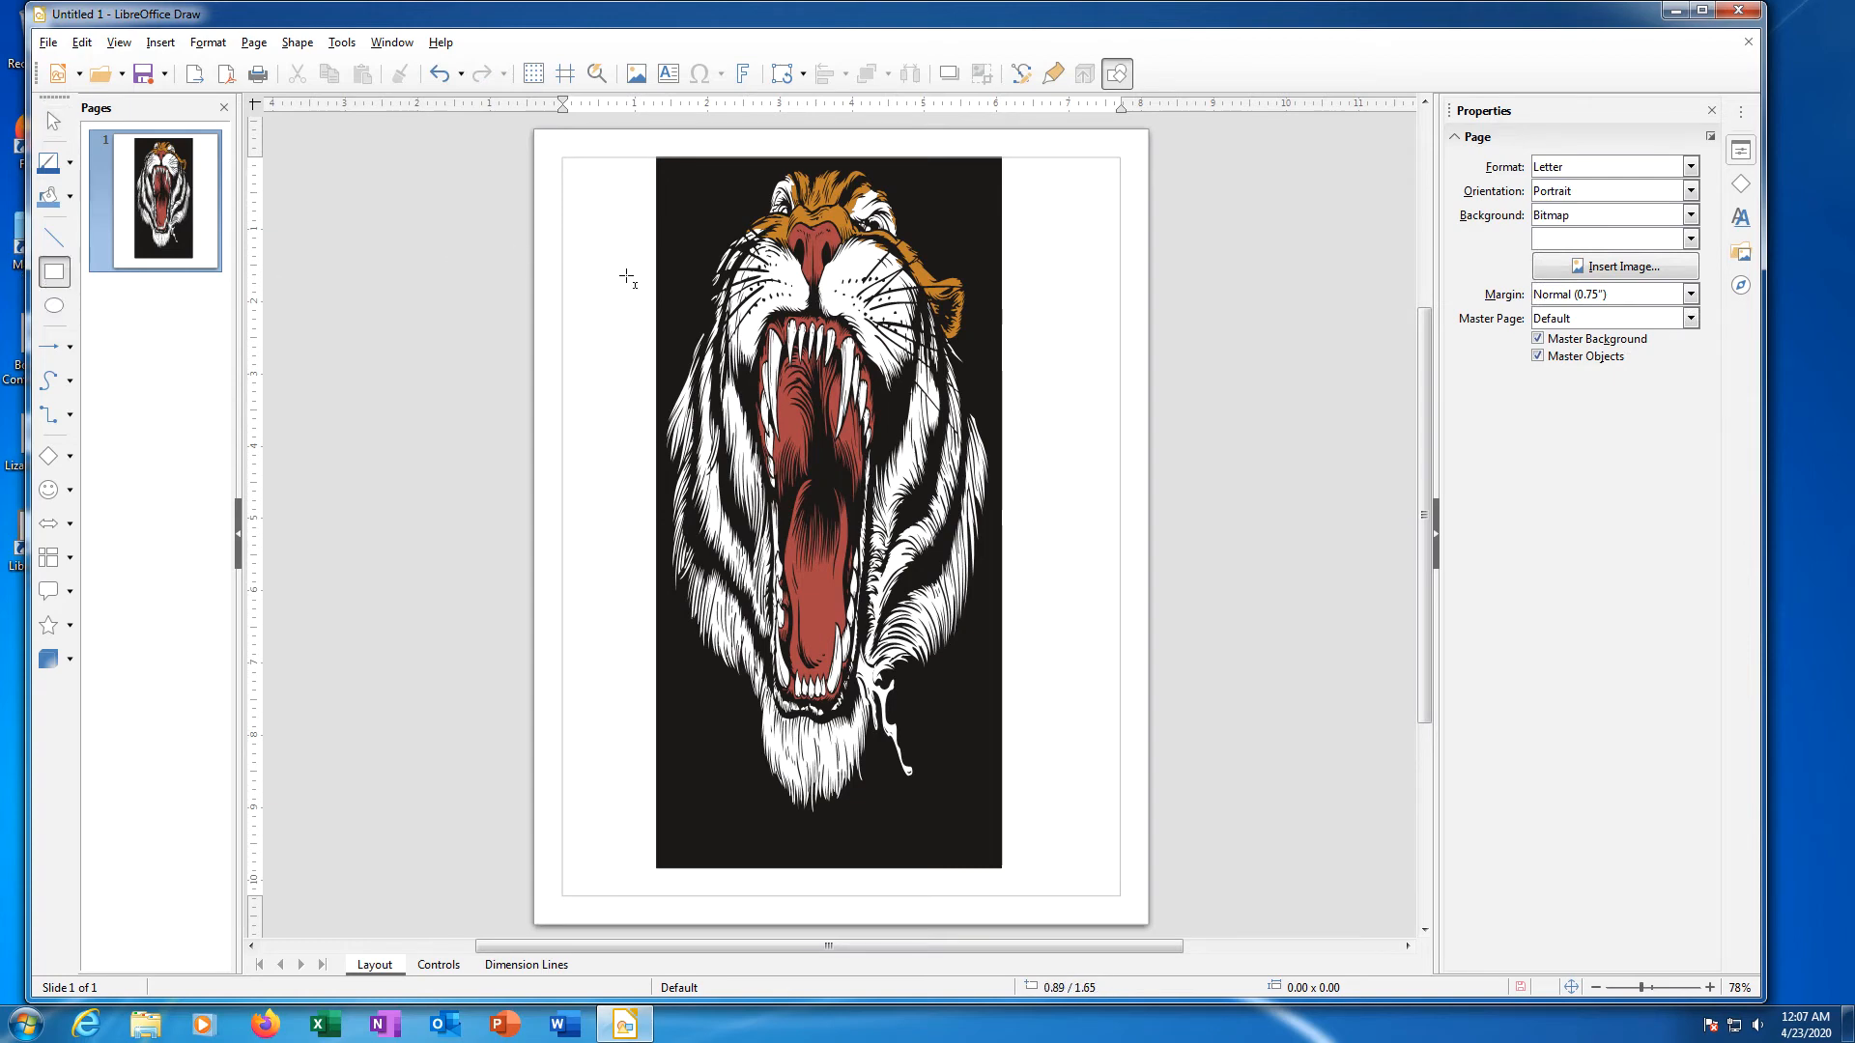
{"action": "left_click_drag", "start_coordinate": [615, 275], "coordinate": [835, 445]}
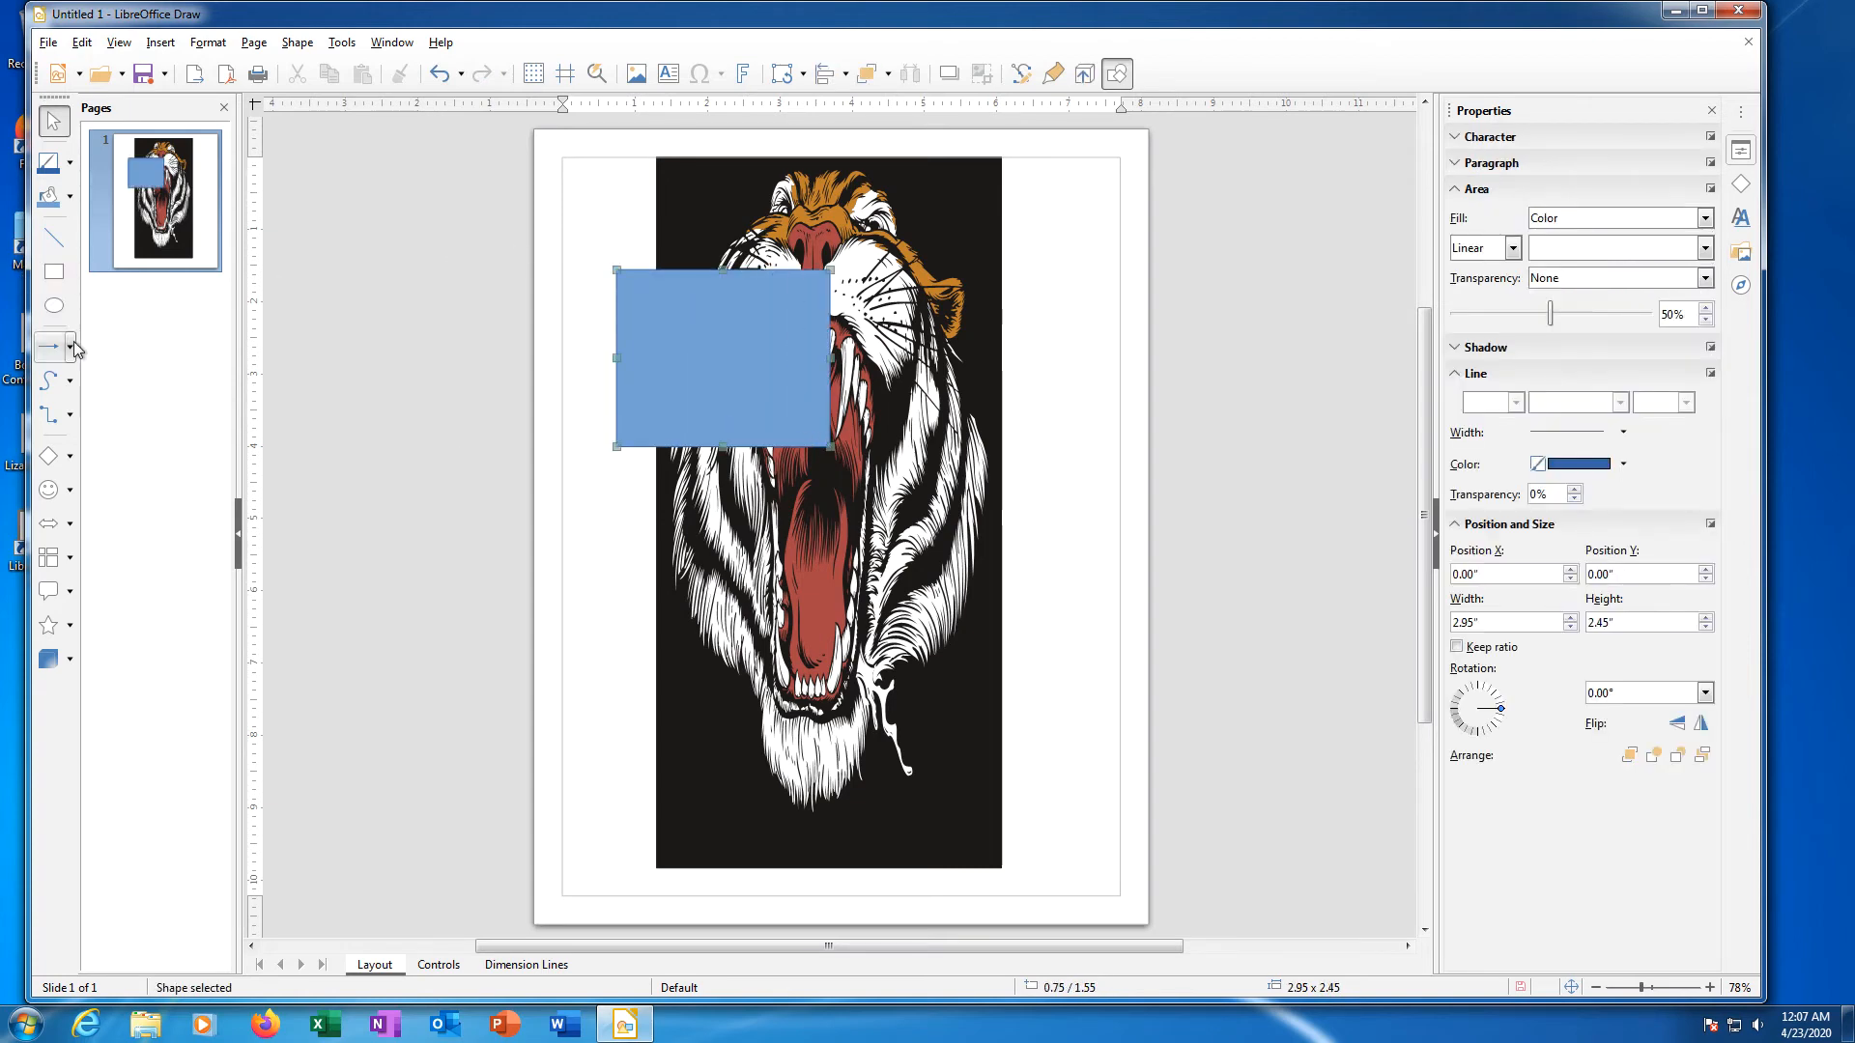